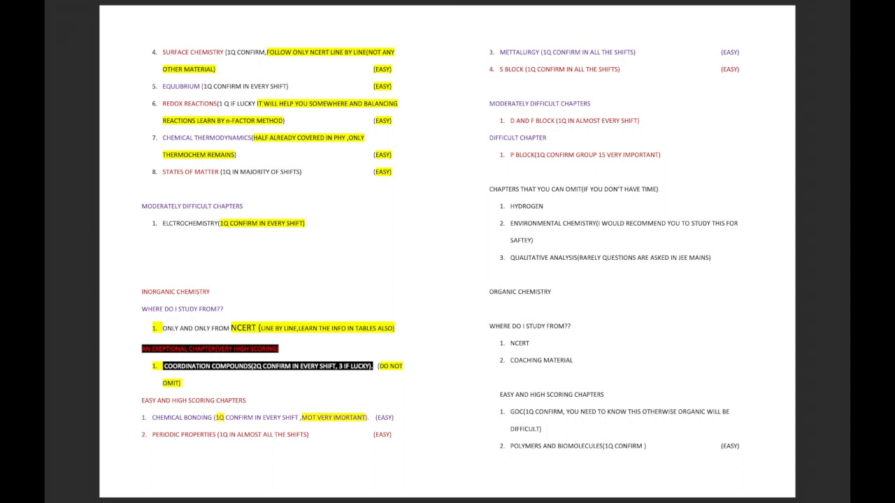
scroll("down", 3)
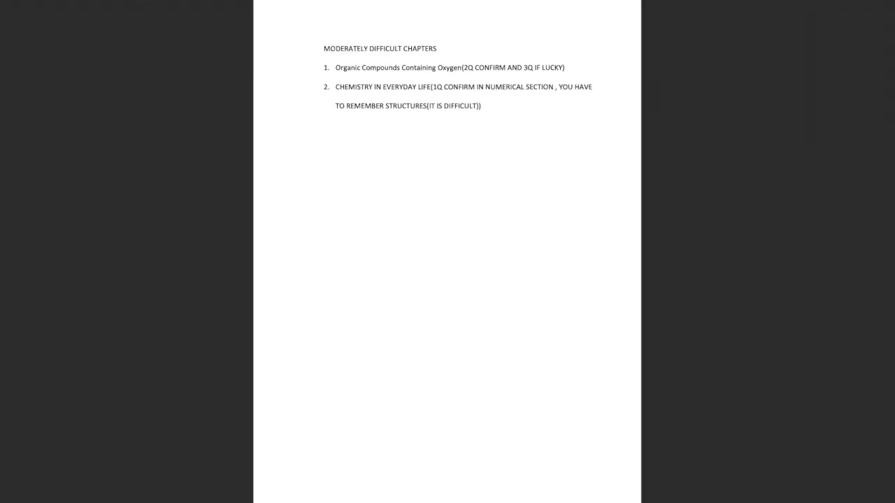